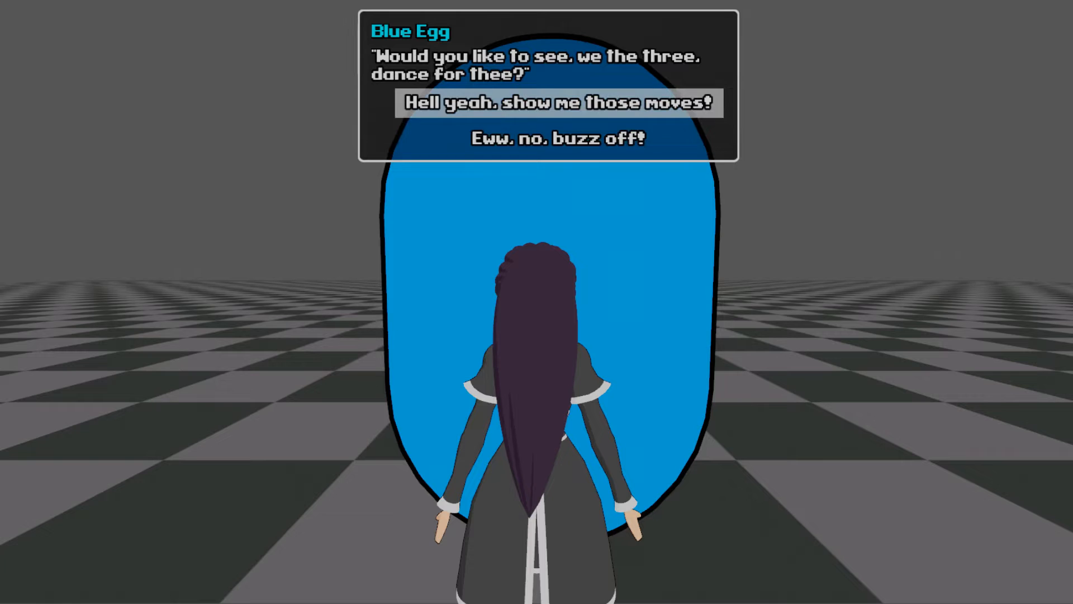
Step: Choose 'Hell yeah, show me those moves!' in the Blue Egg dialogue
{"action": "left_click", "coordinate": [556, 103]}
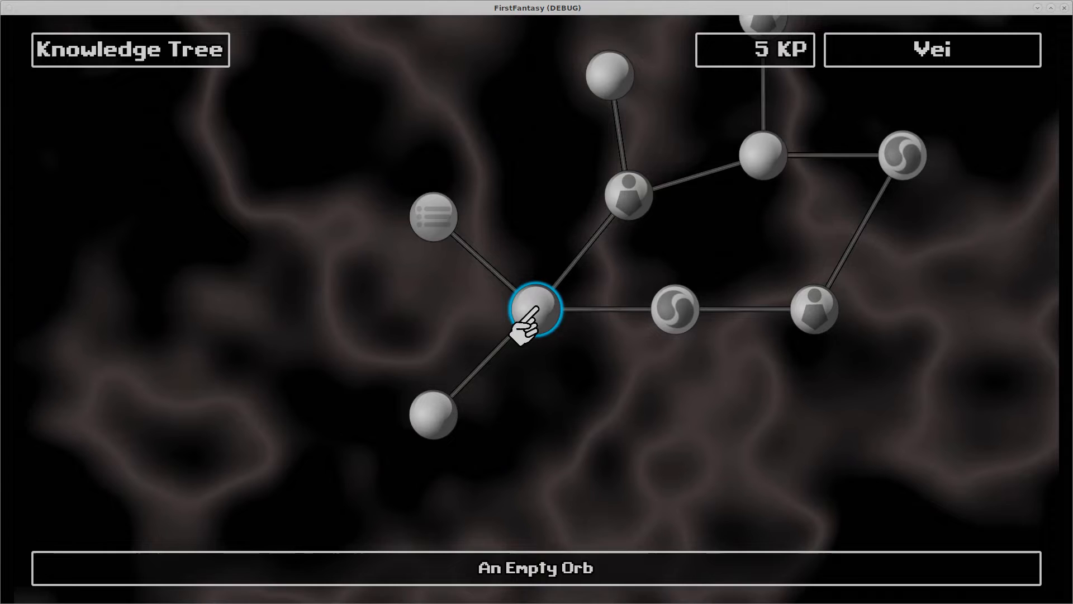
Step: Fill orbs with the Distilled Coffee Recipe and Journal of Dialot and activate them
{"action": "left_click", "coordinate": [536, 312]}
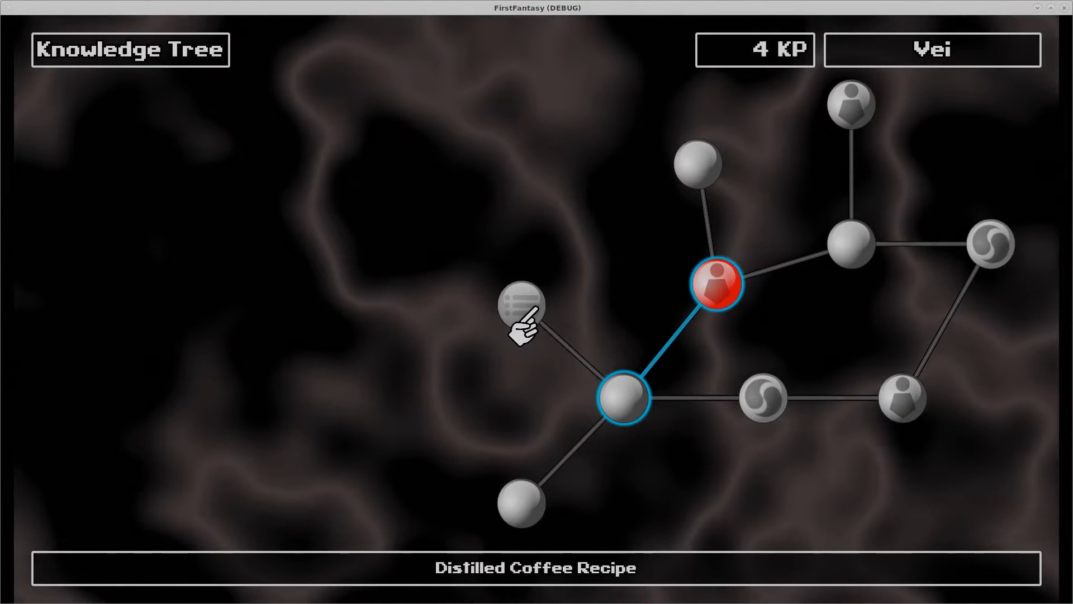
{"action": "left_click", "coordinate": [521, 312]}
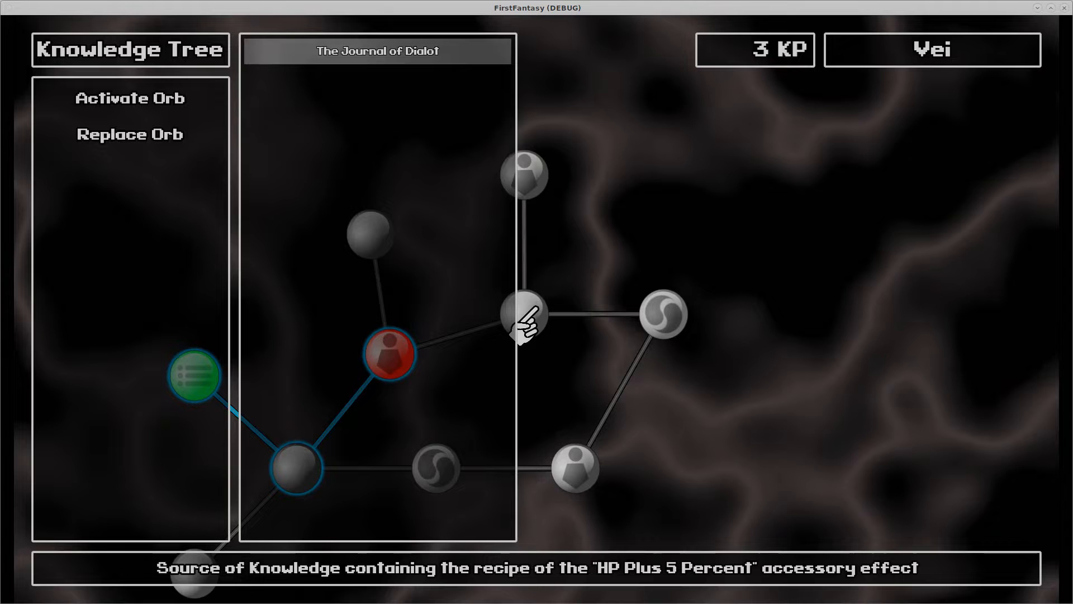
{"action": "left_click", "coordinate": [129, 97]}
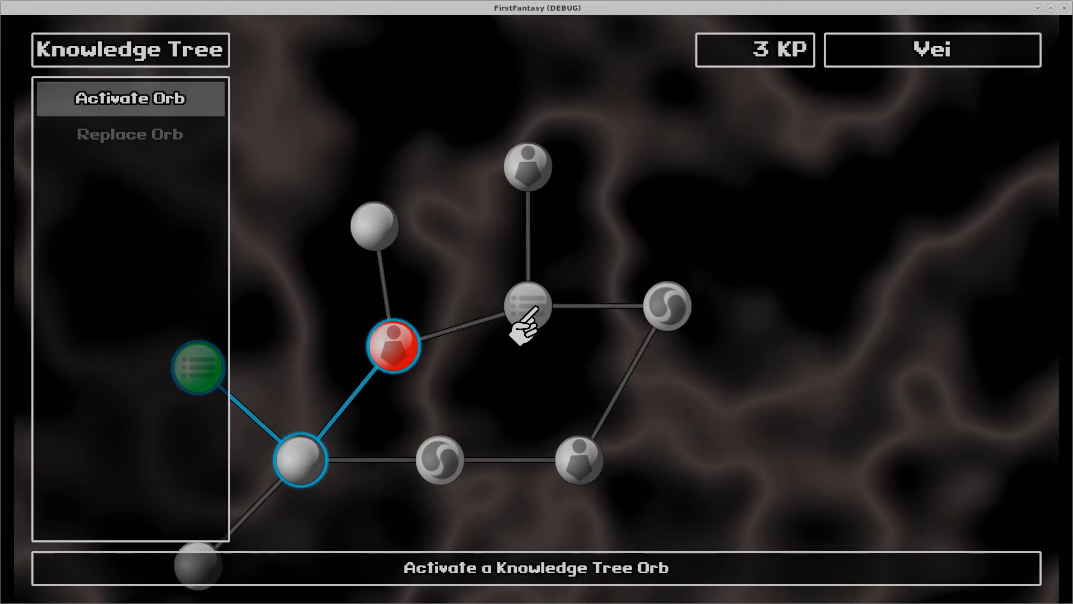
{"action": "left_click", "coordinate": [527, 306]}
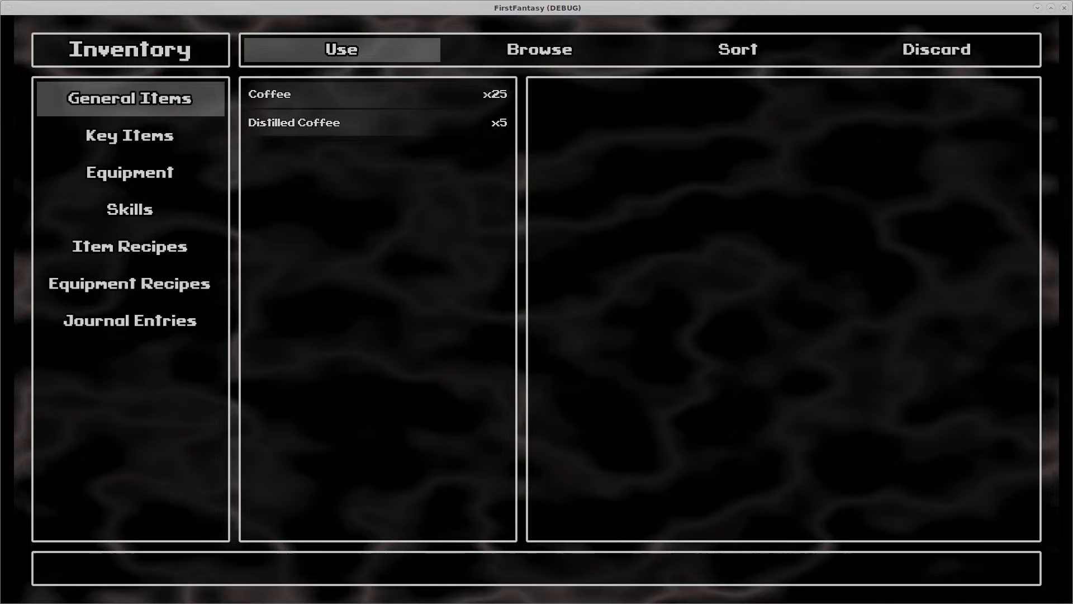
Step: Browse Key Items, Equipment and Skills, then inspect the Cloak's HP Plus 5% effect
{"action": "left_click", "coordinate": [129, 135]}
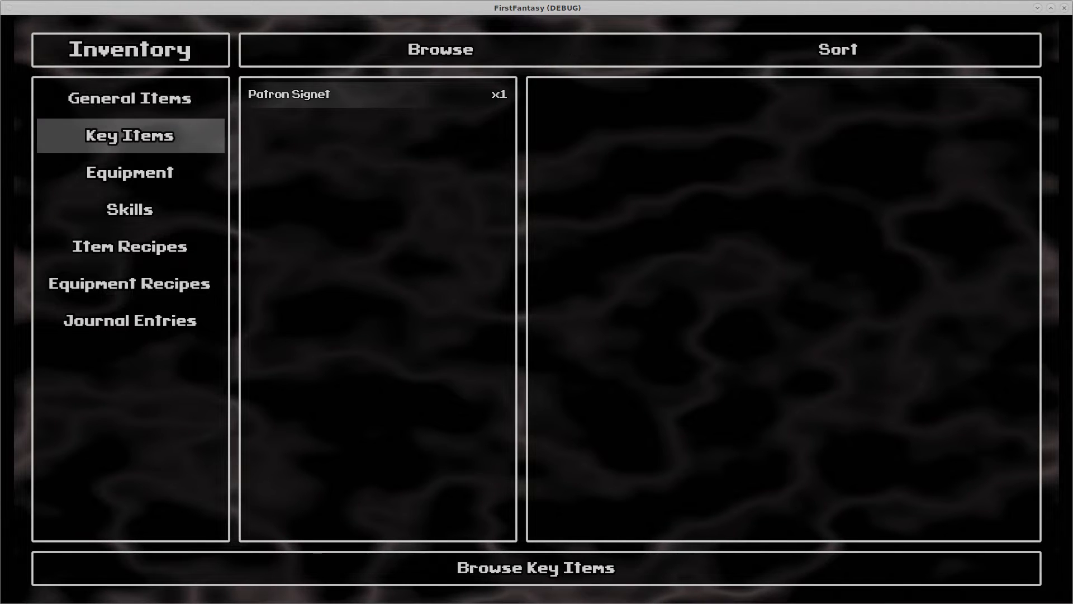
{"action": "left_click", "coordinate": [130, 172]}
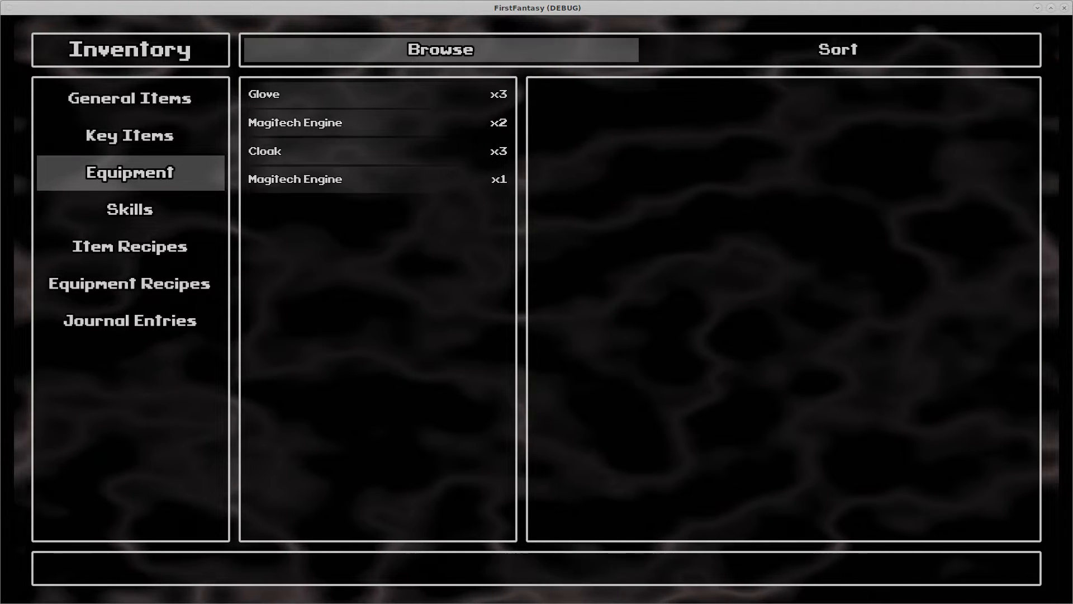
{"action": "left_click", "coordinate": [376, 94]}
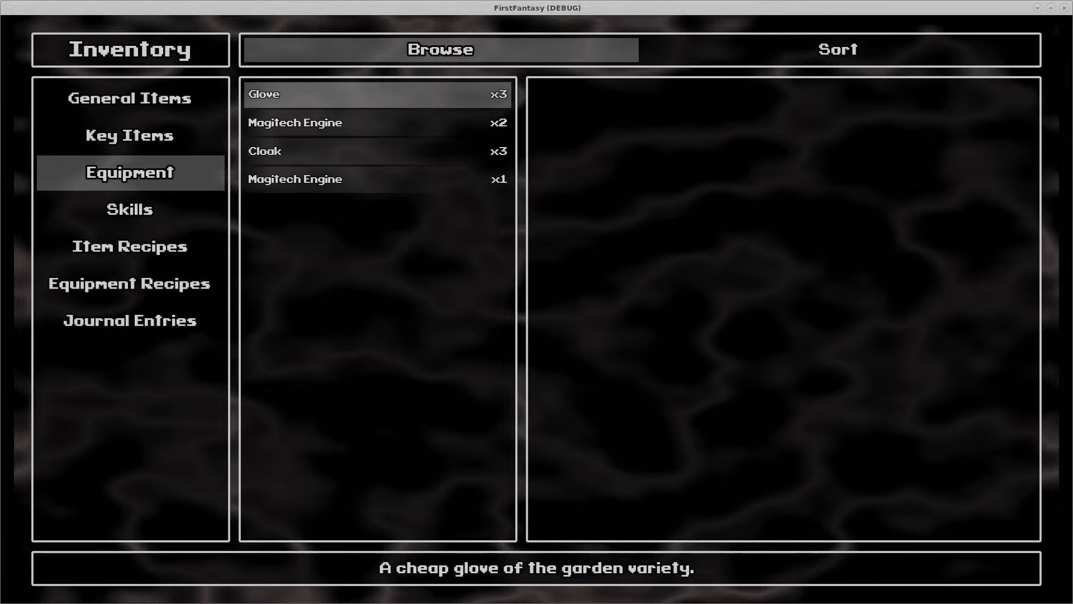
{"action": "left_click", "coordinate": [129, 210]}
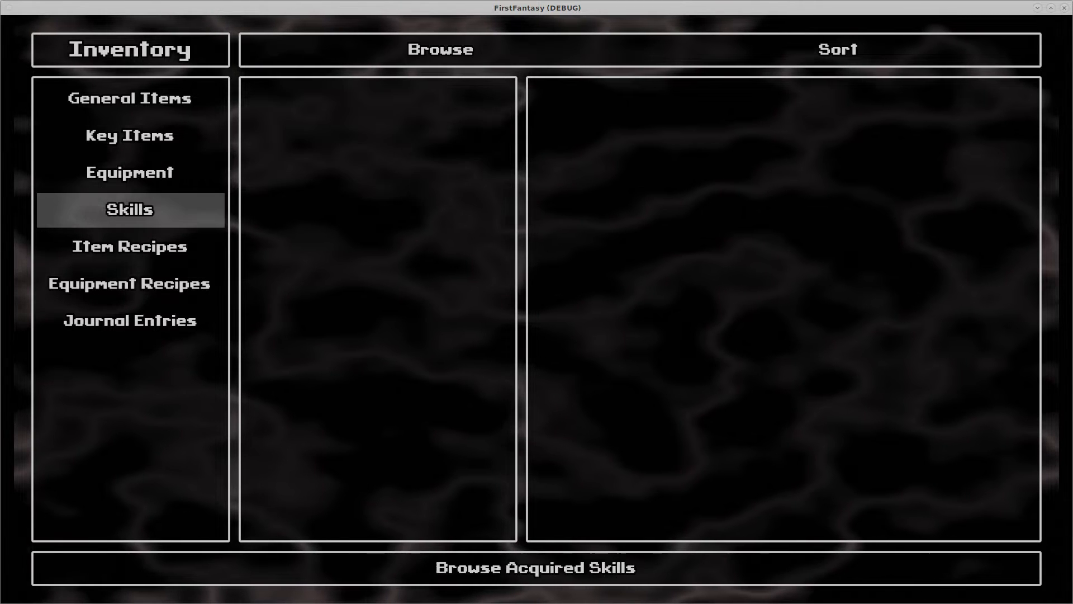
{"action": "left_click", "coordinate": [129, 320]}
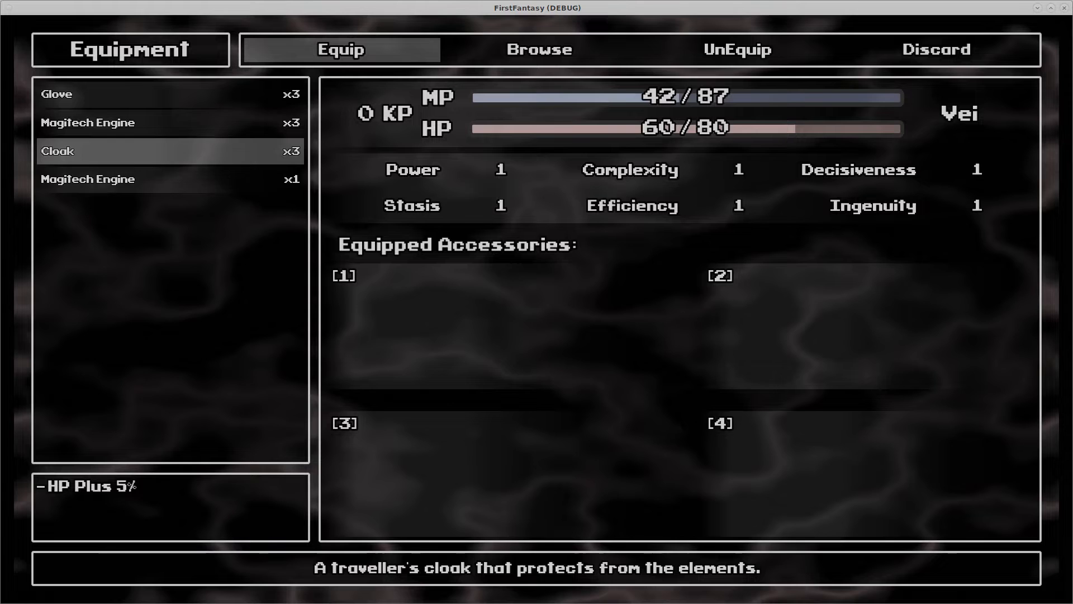
{"action": "left_click", "coordinate": [170, 179]}
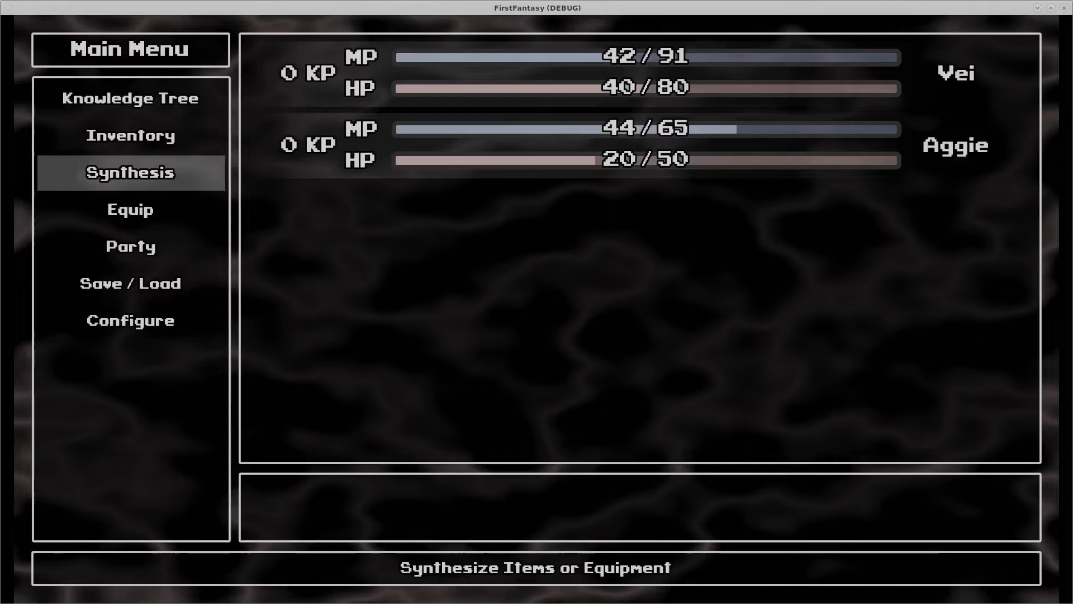
Step: Open Synthesis and view the HP Plus 5% Recipe with its Coffee ingredient
{"action": "left_click", "coordinate": [129, 171]}
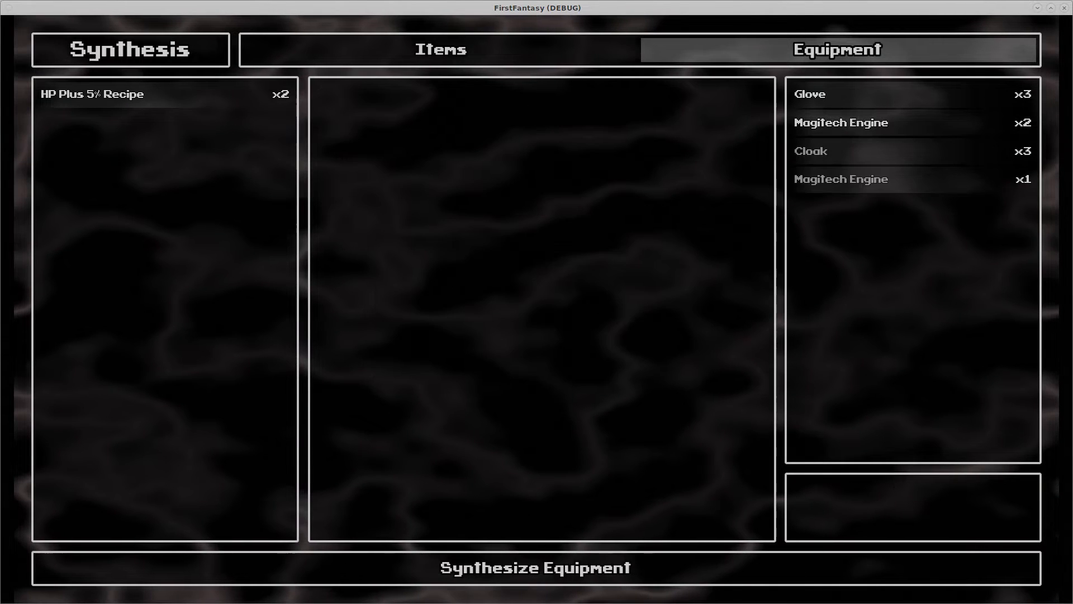
{"action": "left_click", "coordinate": [92, 94]}
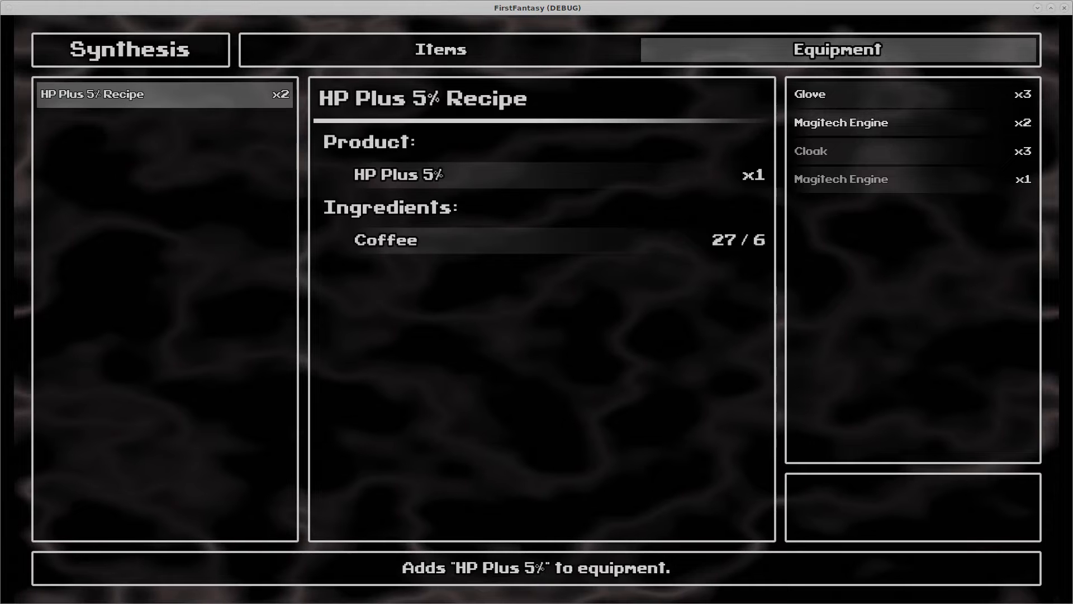
{"action": "left_click", "coordinate": [911, 179]}
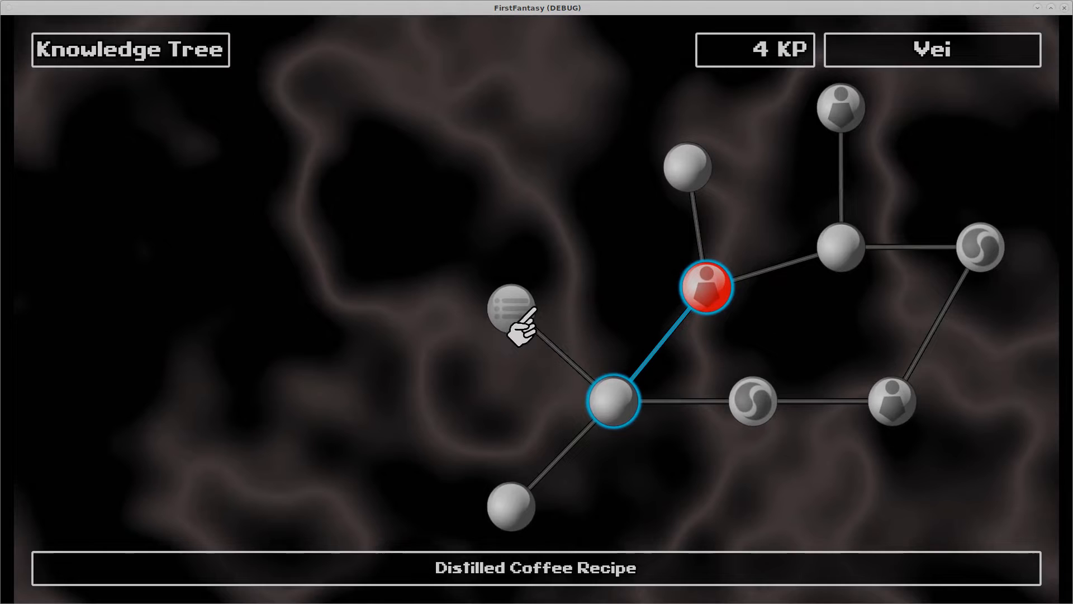
{"action": "left_click", "coordinate": [512, 311]}
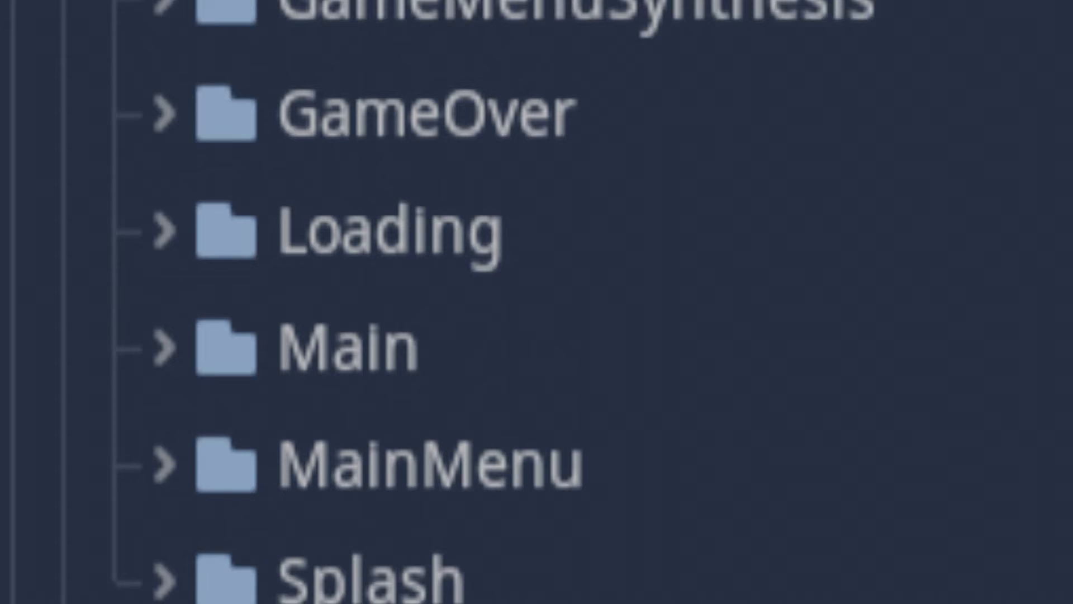
{"action": "scroll", "scroll_direction": "up", "scroll_amount": 3}
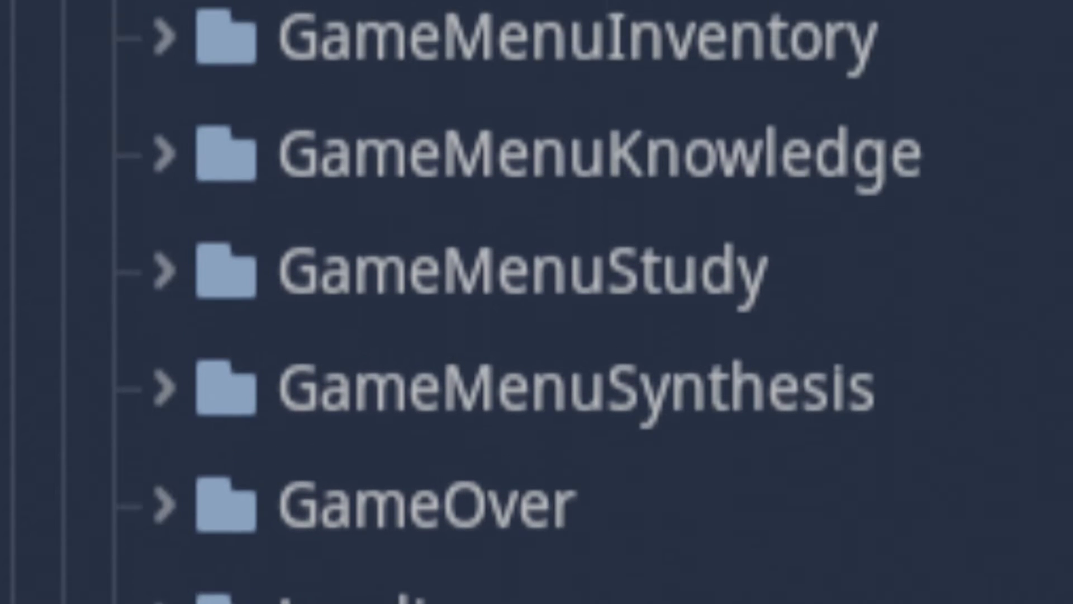
{"action": "scroll", "scroll_direction": "up", "scroll_amount": 3}
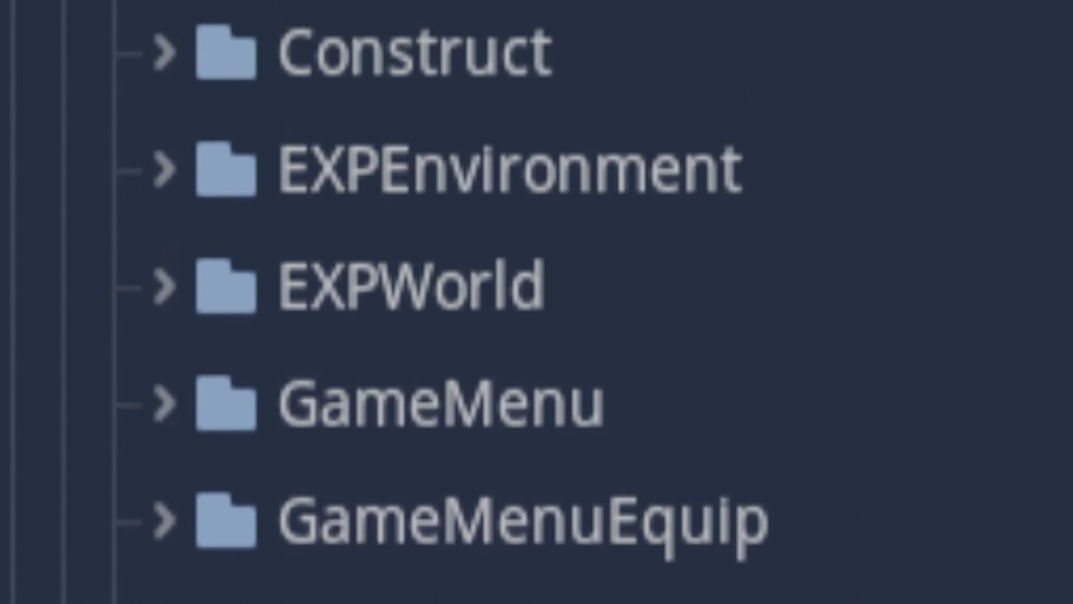
{"action": "scroll", "scroll_direction": "up", "scroll_amount": 3}
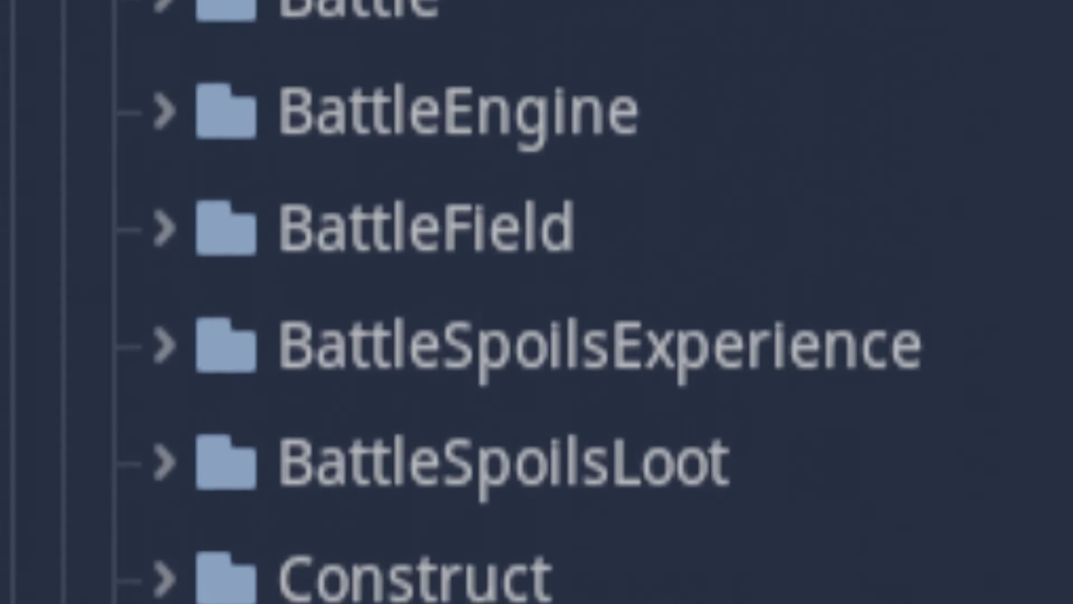
{"action": "scroll", "scroll_direction": "up", "scroll_amount": 3}
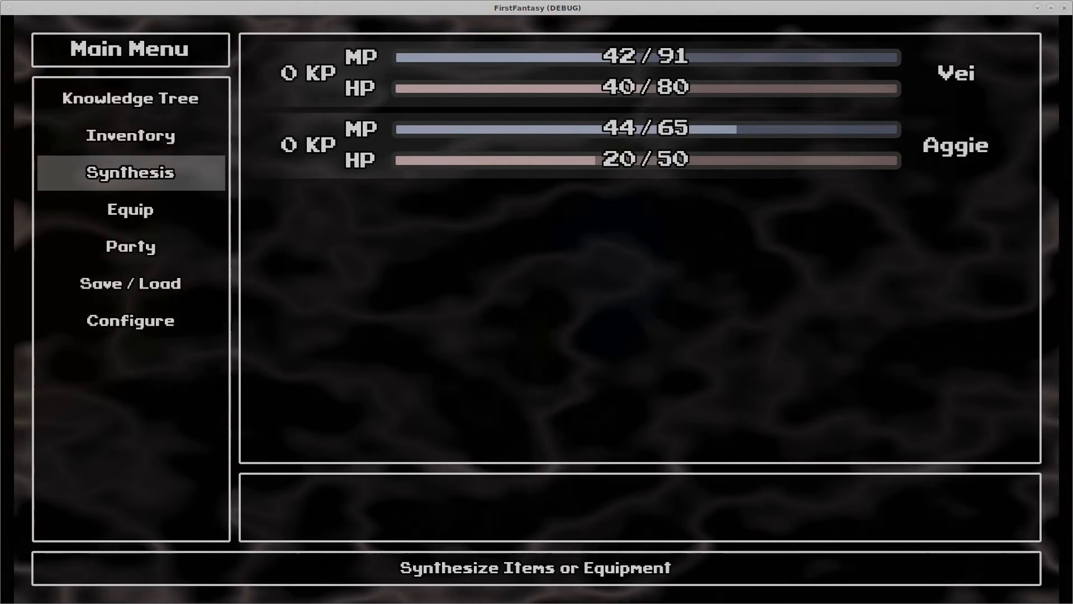
Step: Open Synthesis from the Main Menu and switch to the Items tab
{"action": "left_click", "coordinate": [131, 171]}
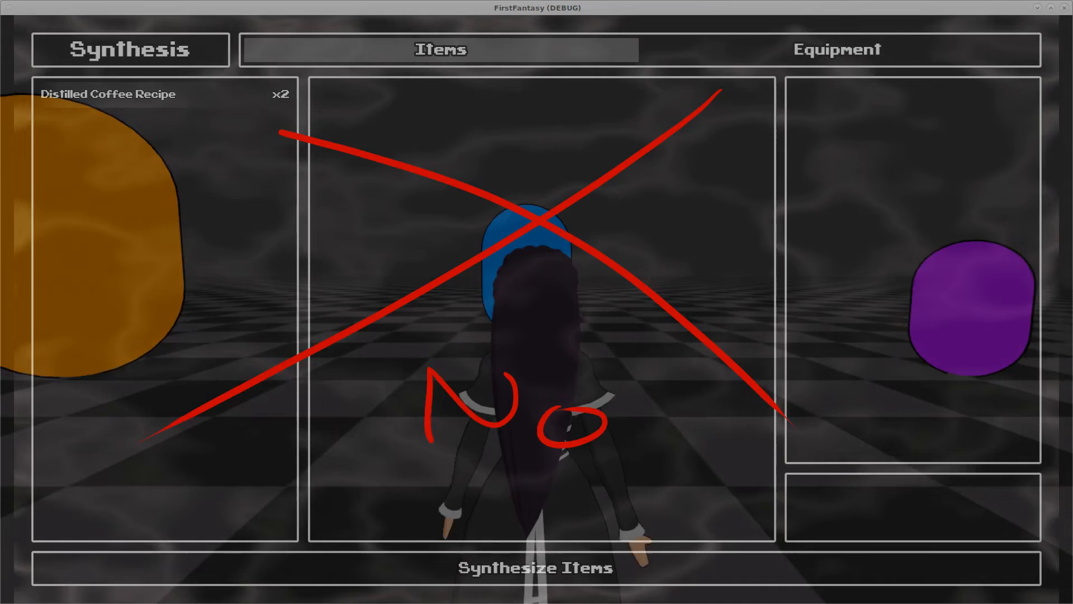
{"action": "left_click", "coordinate": [162, 94]}
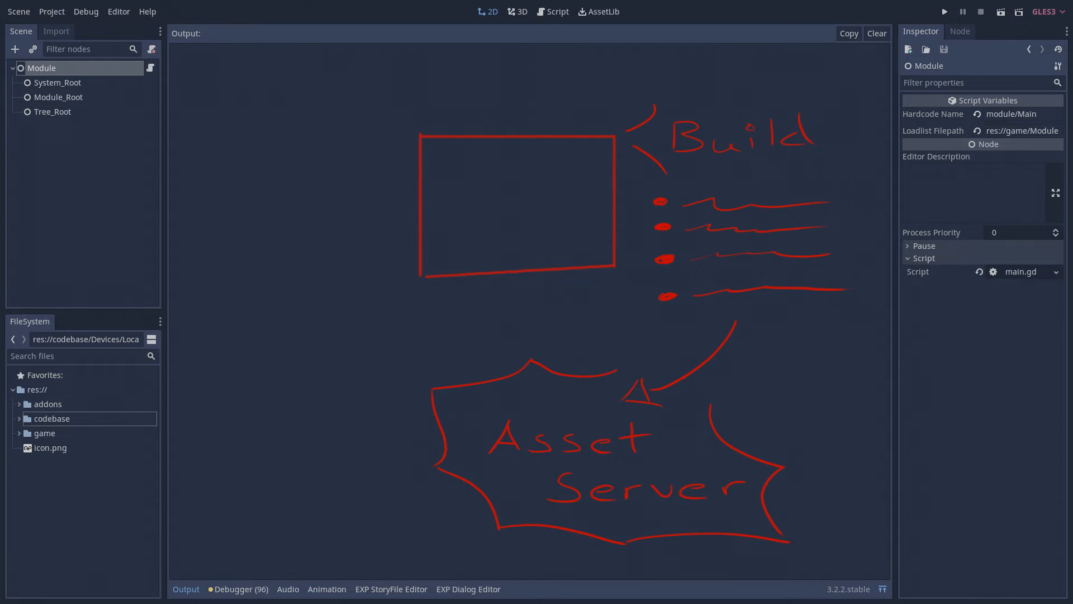
Step: Show expworld_loadlist.tres in the EXP LoadList Editor, listing 20 system entries
{"action": "left_click", "coordinate": [943, 12]}
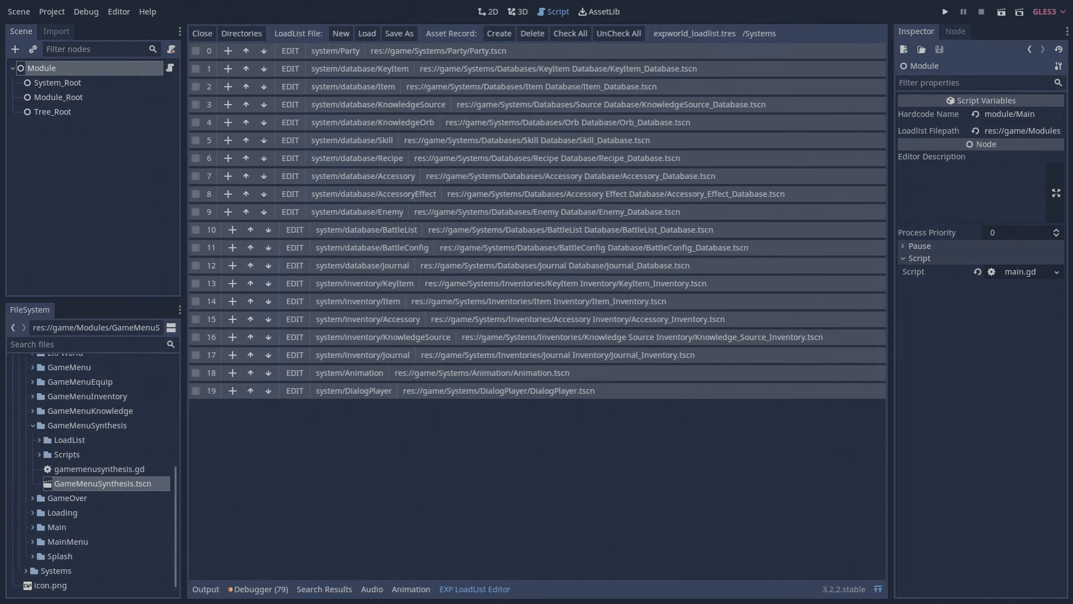
Step: Close the EXP LoadList Editor to get back to the Module scene
{"action": "left_click", "coordinate": [334, 51]}
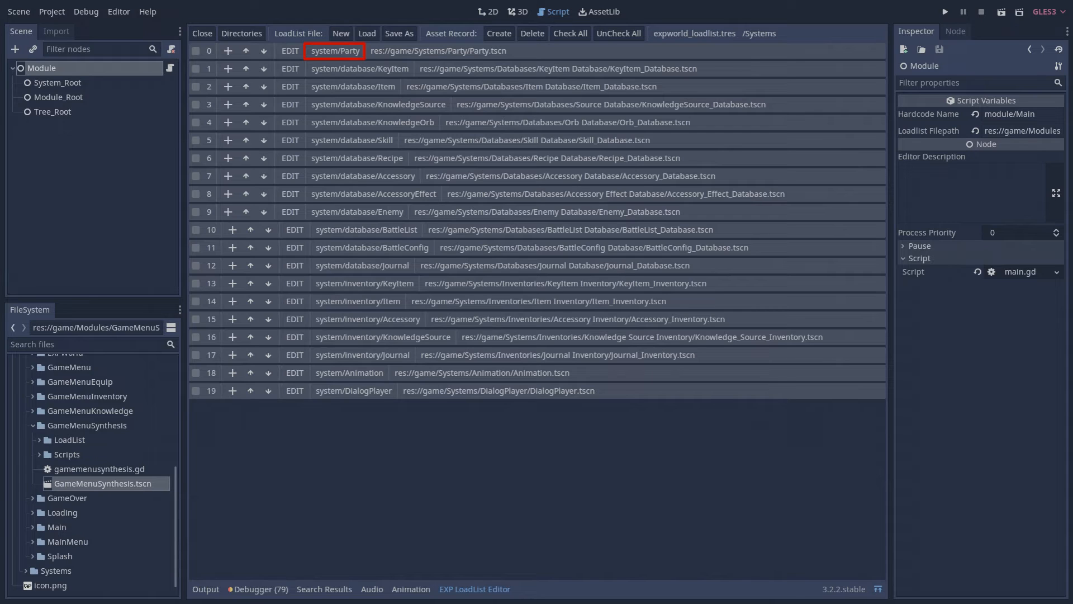
{"action": "left_click", "coordinate": [438, 50]}
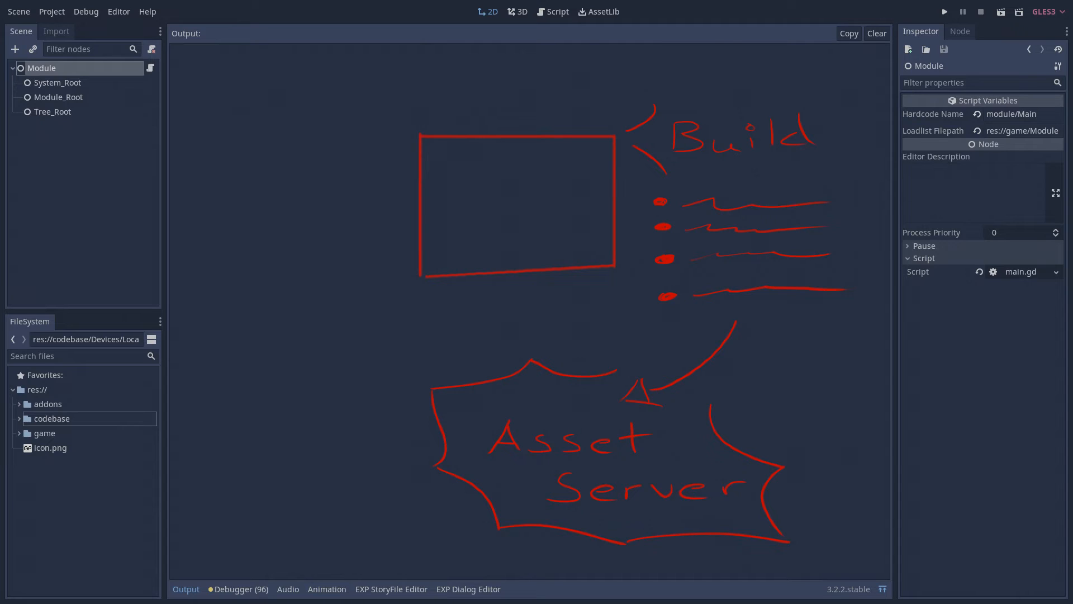
Step: Expand res://game/Systems to list Animation, Avatar, BGMusicPlayer, BattleEngine and Camera
{"action": "left_click", "coordinate": [875, 33]}
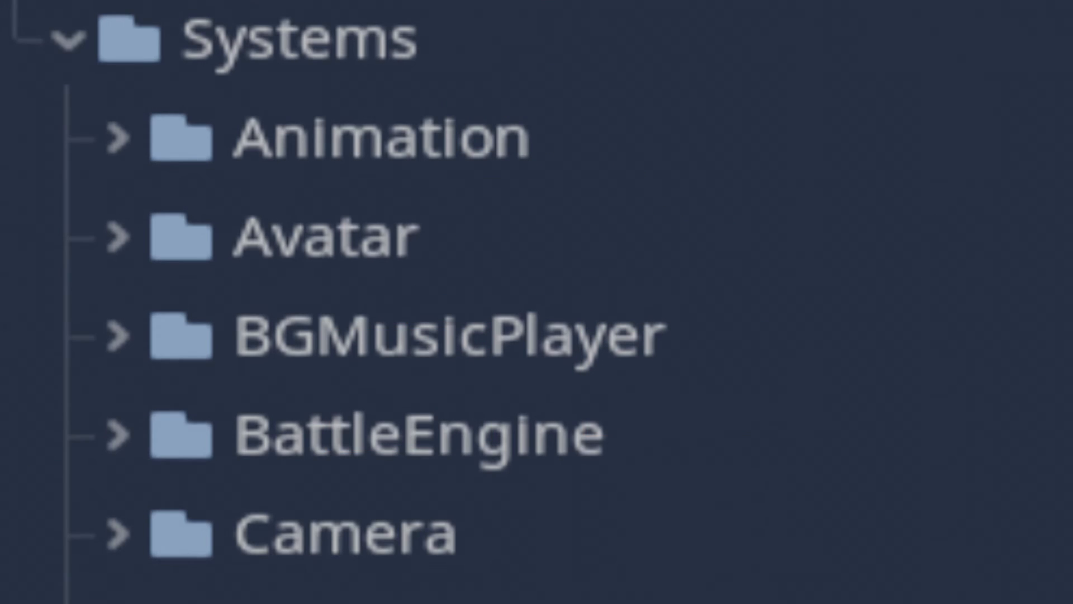
{"action": "scroll", "scroll_direction": "down", "scroll_amount": 3}
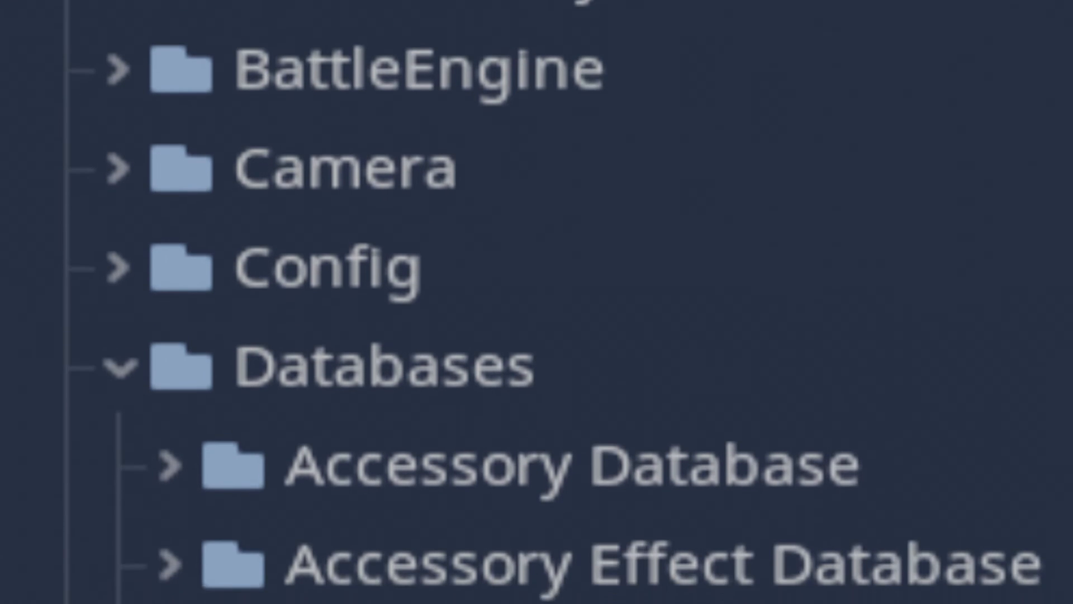
{"action": "scroll", "scroll_direction": "down", "scroll_amount": 3}
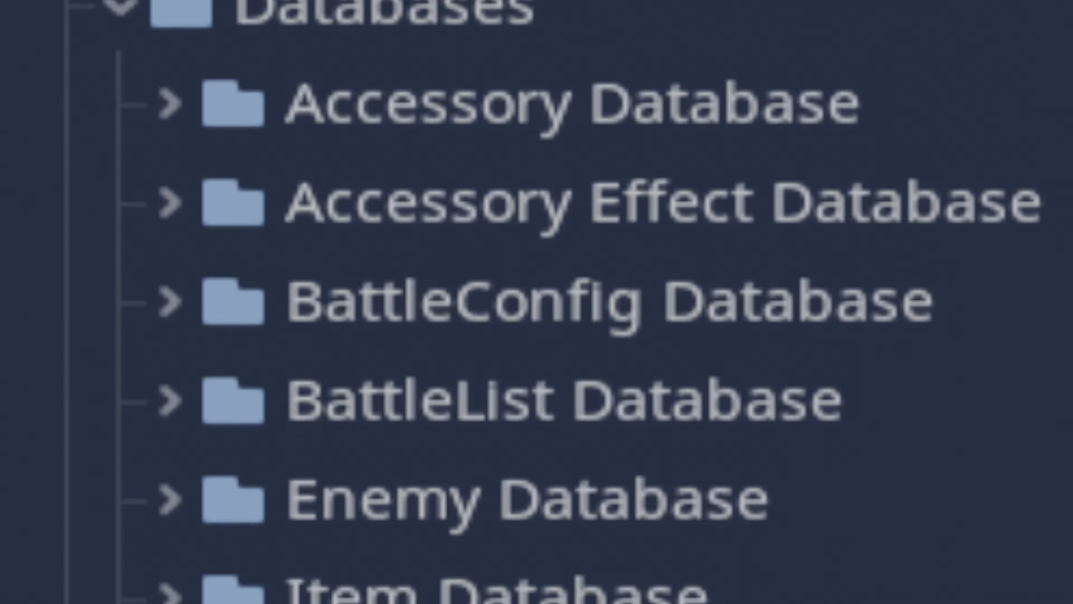
{"action": "scroll", "scroll_direction": "down", "scroll_amount": 3}
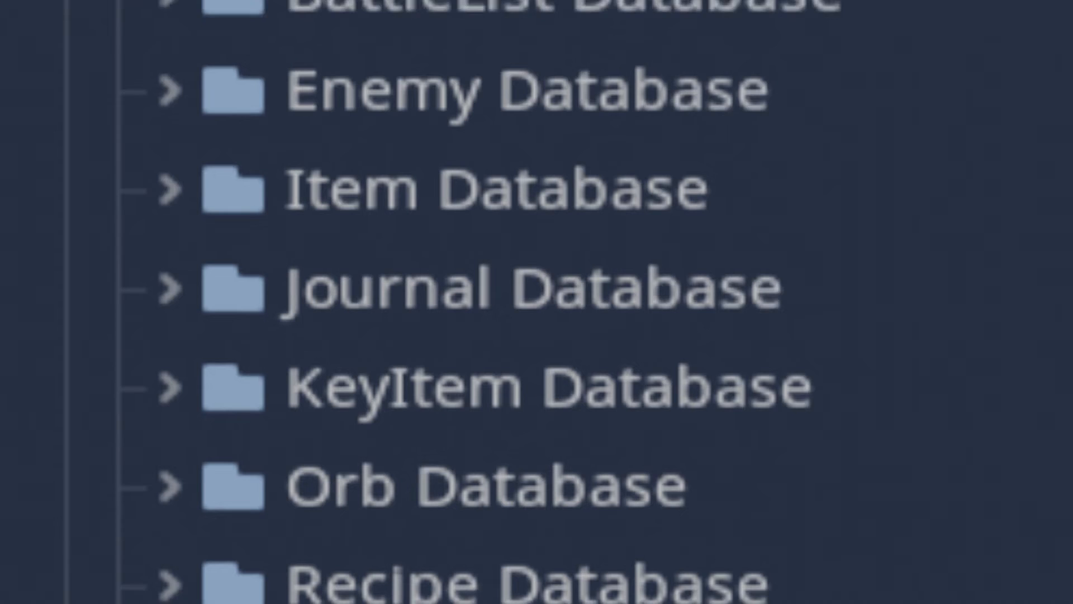
{"action": "scroll", "scroll_direction": "down", "scroll_amount": 3}
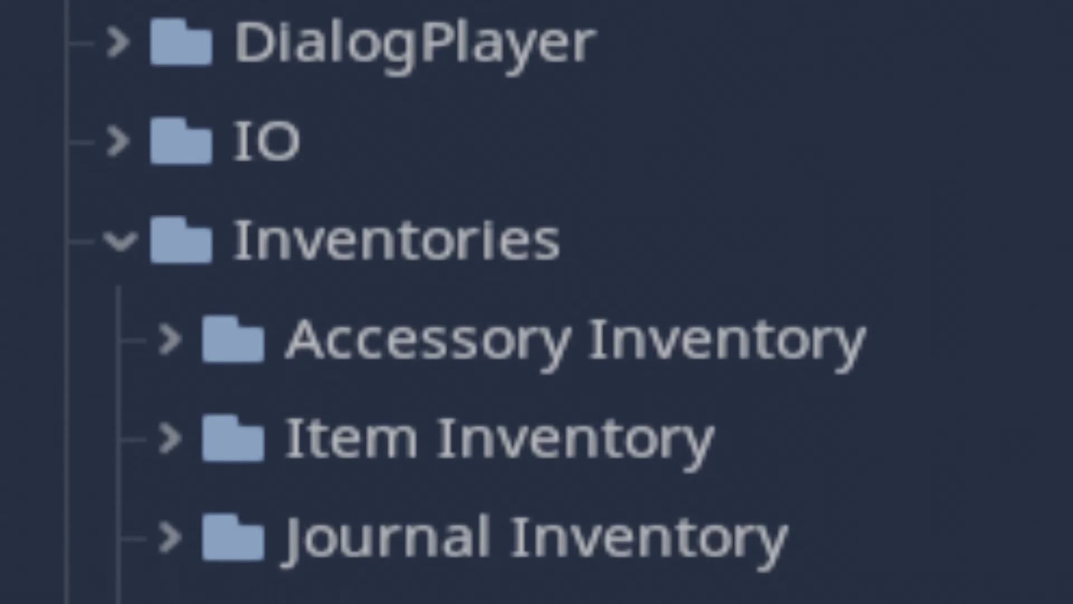
{"action": "scroll", "scroll_direction": "down", "scroll_amount": 3}
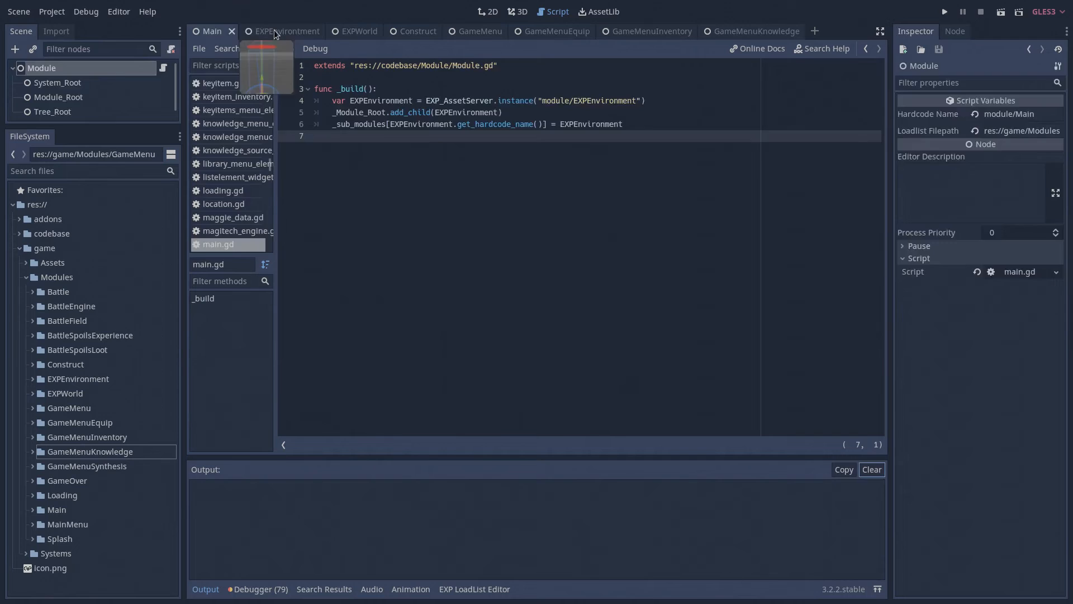
Step: Cycle through the Construct, GameMenuInventory, GameMenuKnowledge and EXPEnvironment script tabs
{"action": "left_click", "coordinate": [407, 30]}
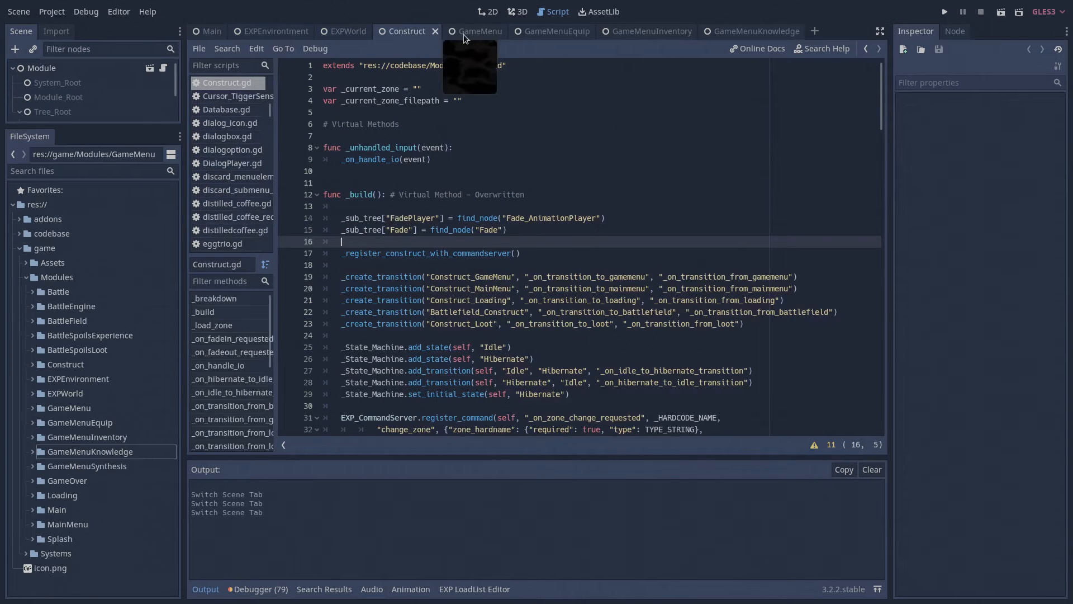
{"action": "left_click", "coordinate": [638, 31]}
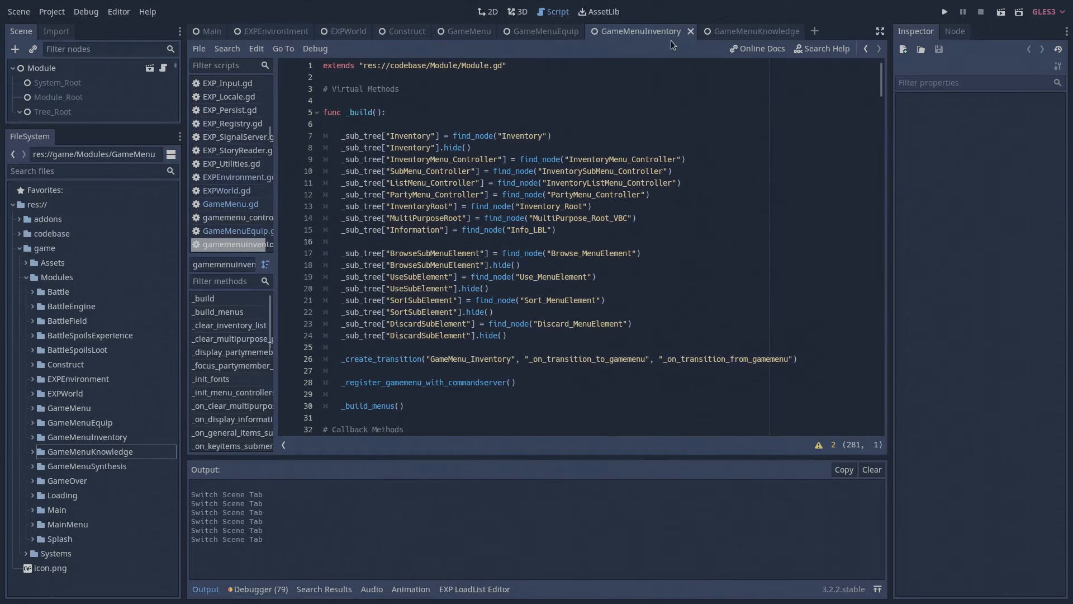
{"action": "left_click", "coordinate": [746, 30]}
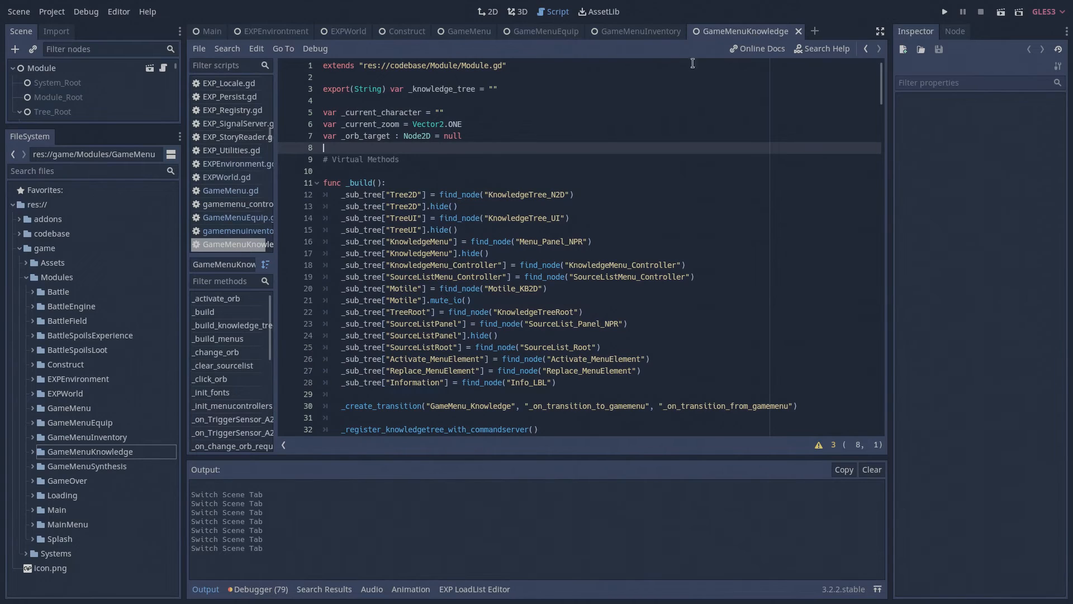
{"action": "left_click", "coordinate": [275, 31]}
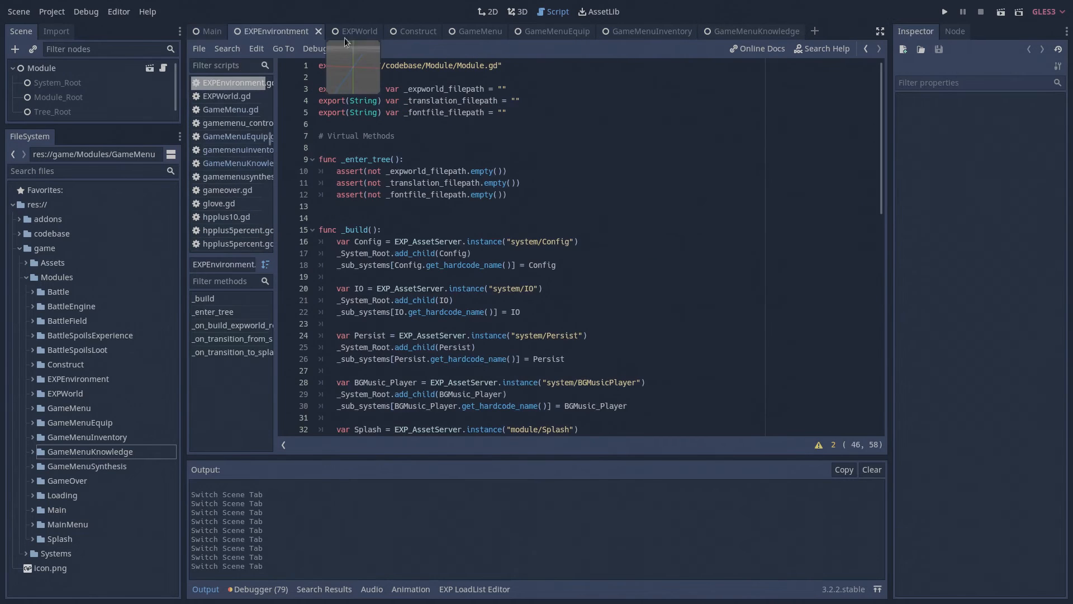
{"action": "left_click", "coordinate": [408, 30]}
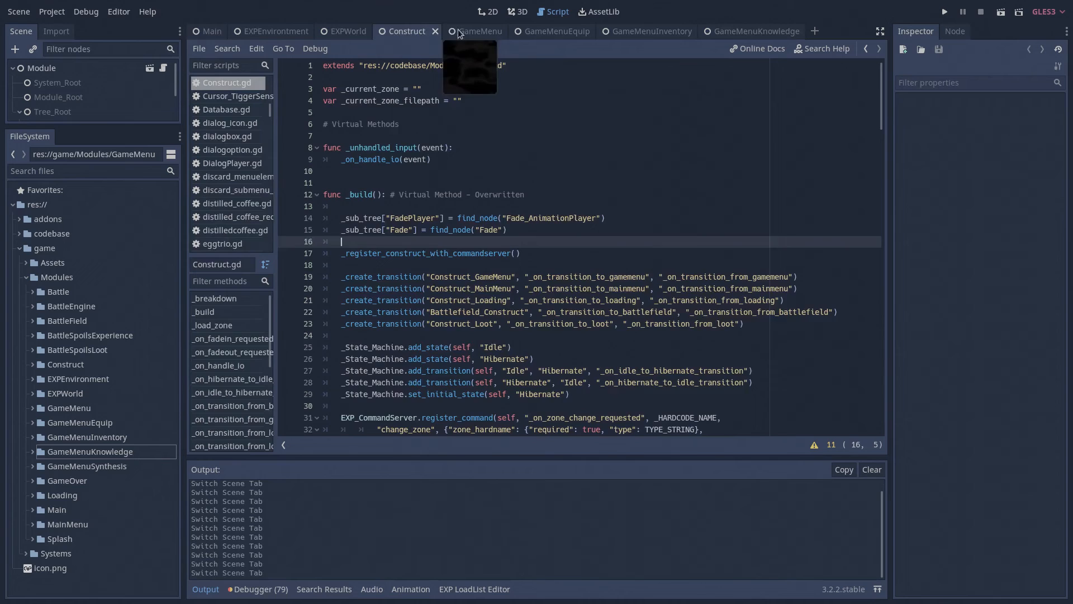
{"action": "left_click", "coordinate": [639, 31]}
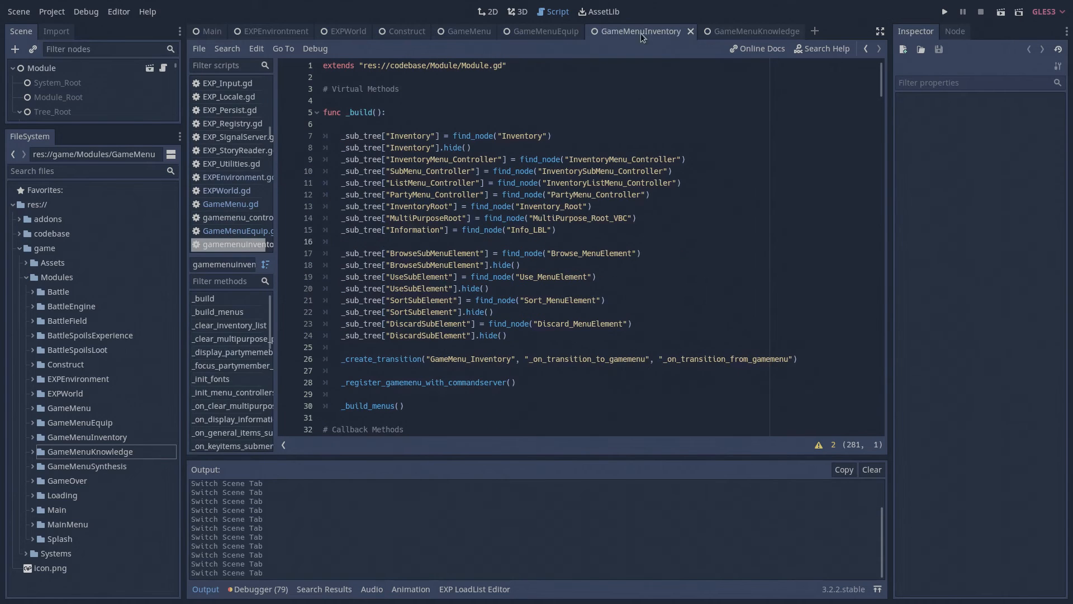
{"action": "left_click", "coordinate": [750, 31]}
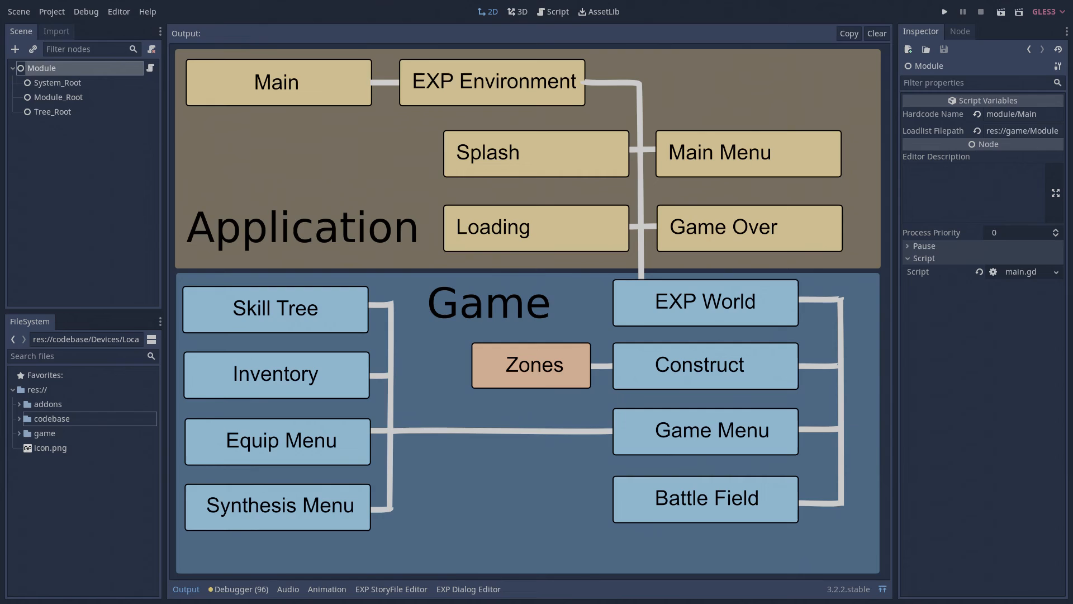
Step: Synthesize Distilled Coffee, then view the HP Plus 5% equipment recipe
{"action": "left_click", "coordinate": [943, 12]}
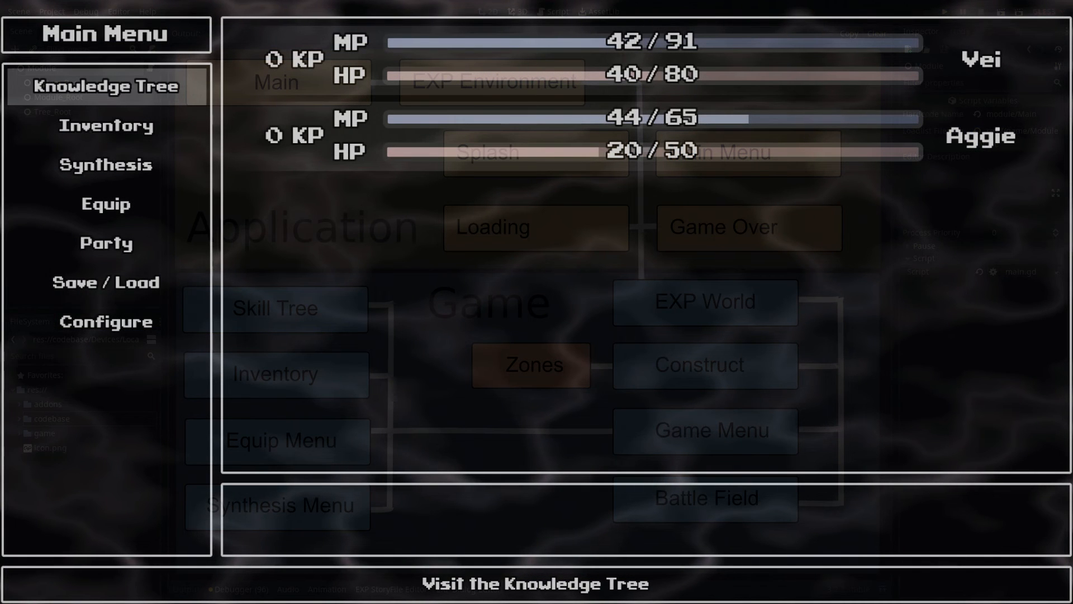
{"action": "left_click", "coordinate": [106, 165]}
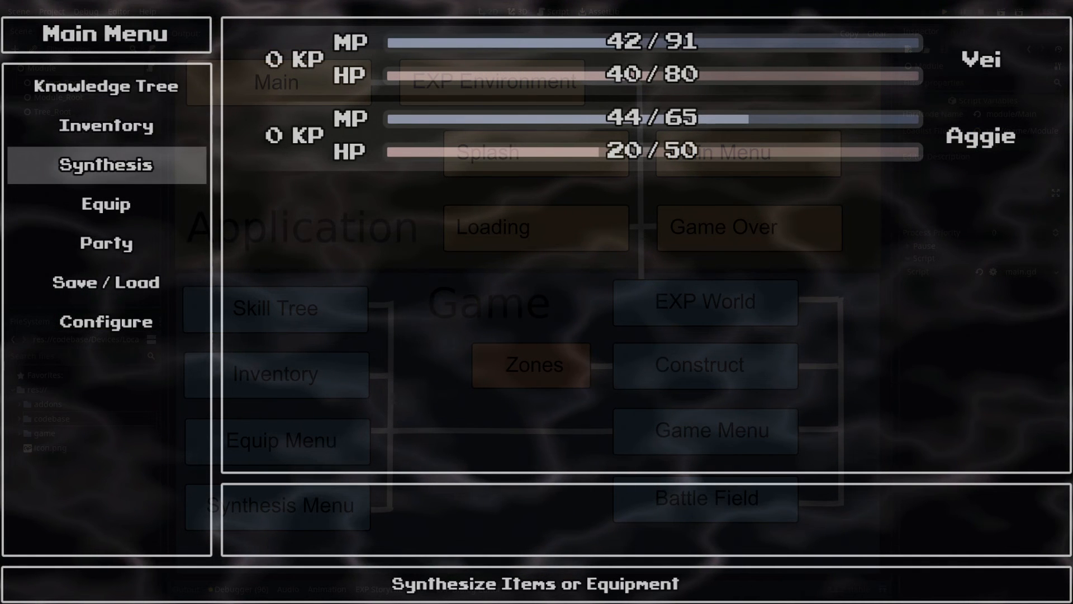
{"action": "left_click", "coordinate": [104, 164]}
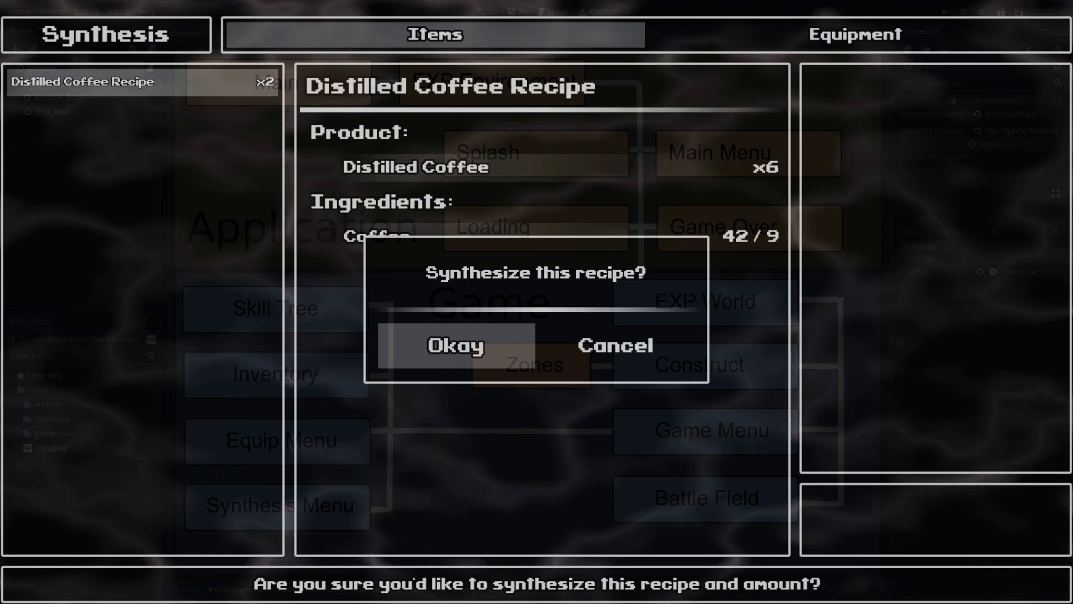
{"action": "left_click", "coordinate": [455, 345]}
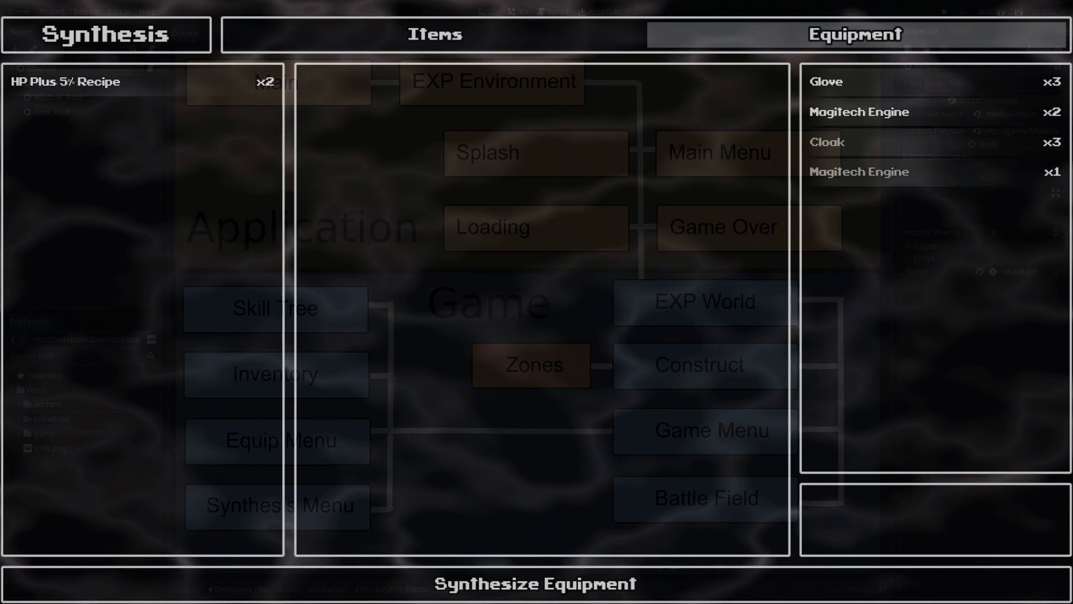
{"action": "left_click", "coordinate": [64, 80]}
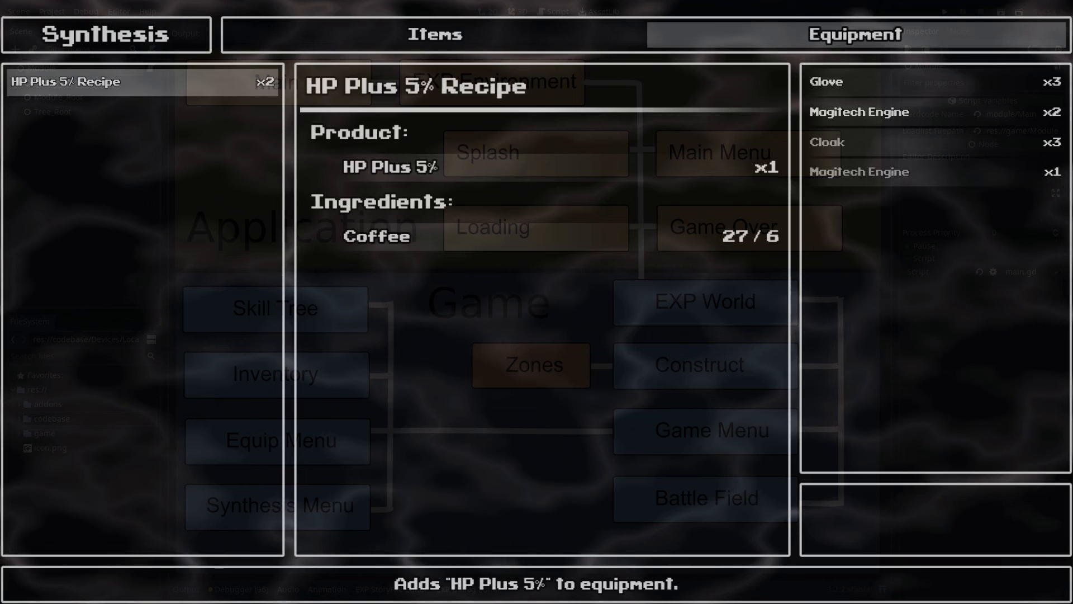
{"action": "left_click", "coordinate": [931, 172]}
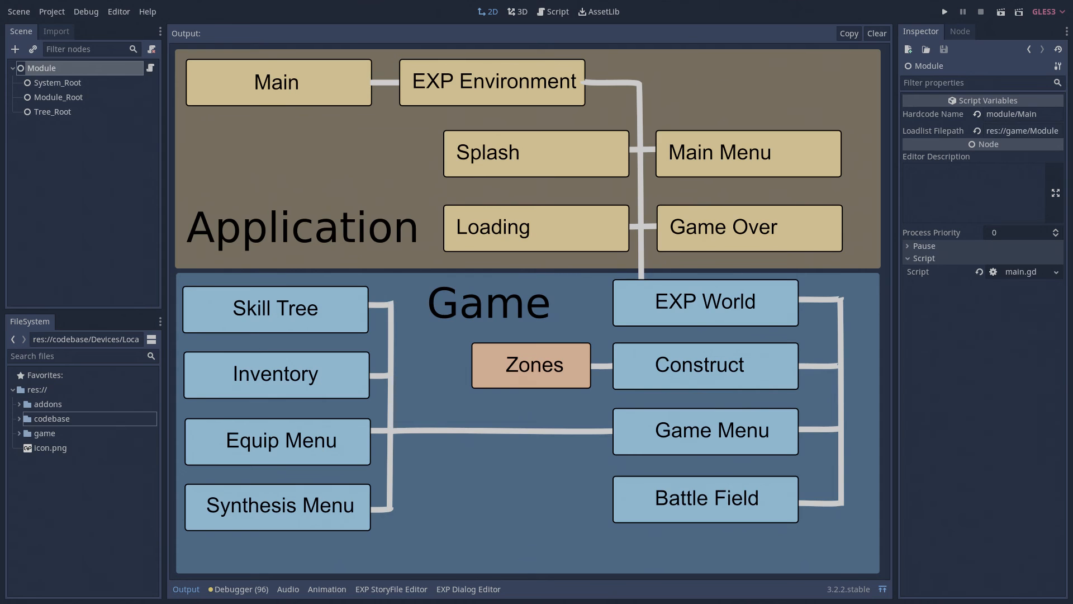
{"action": "left_click", "coordinate": [943, 11]}
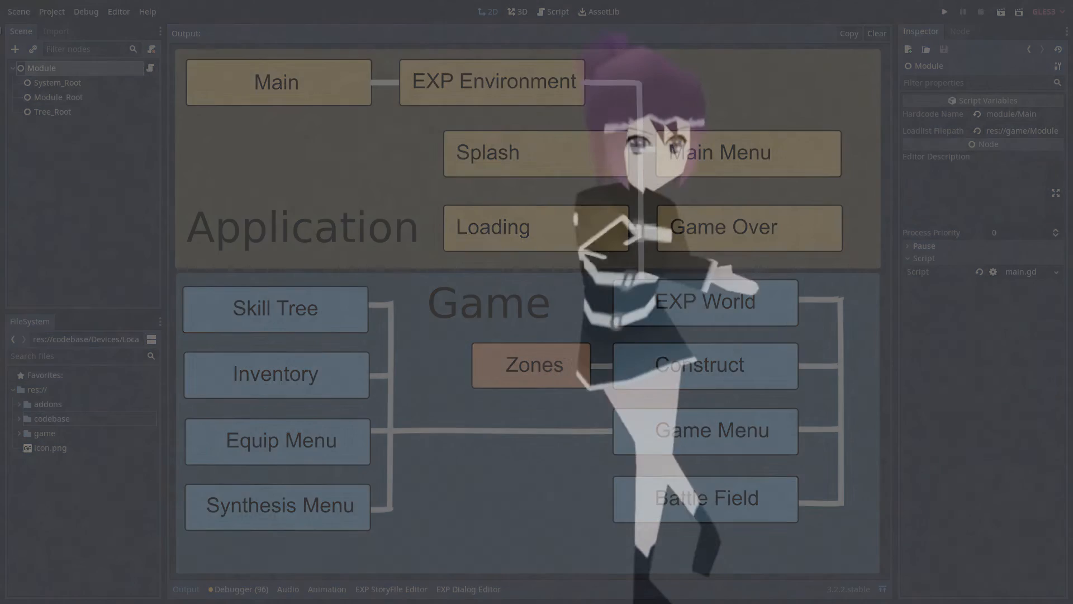
Step: Launch the game and activate five adjacent Knowledge Tree orbs, including HP Plus 5 Percent, spending 5 KP to 0
{"action": "left_click", "coordinate": [943, 12]}
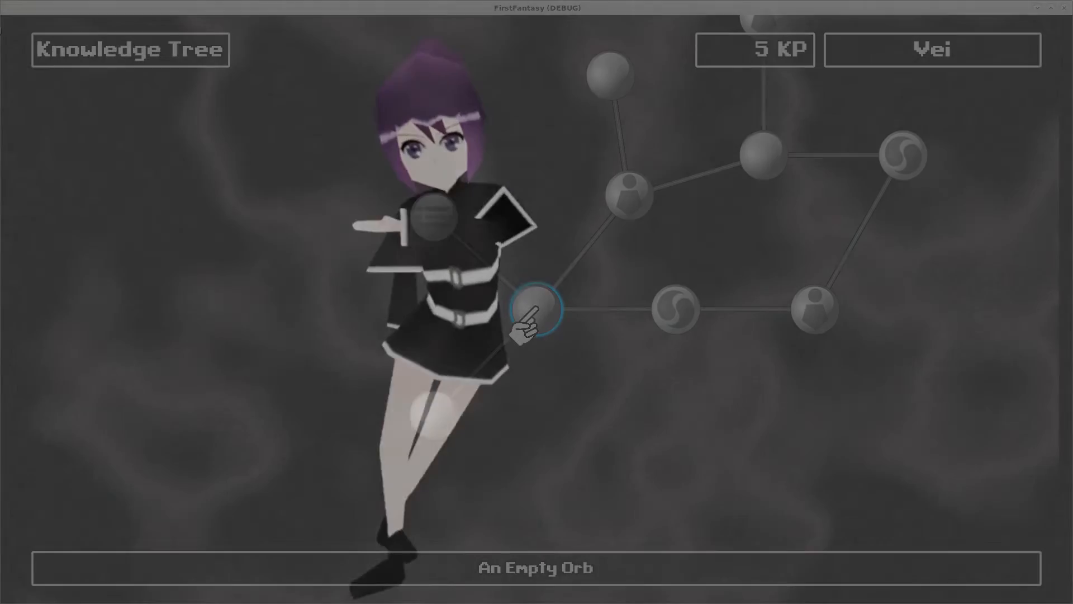
{"action": "left_click", "coordinate": [536, 309]}
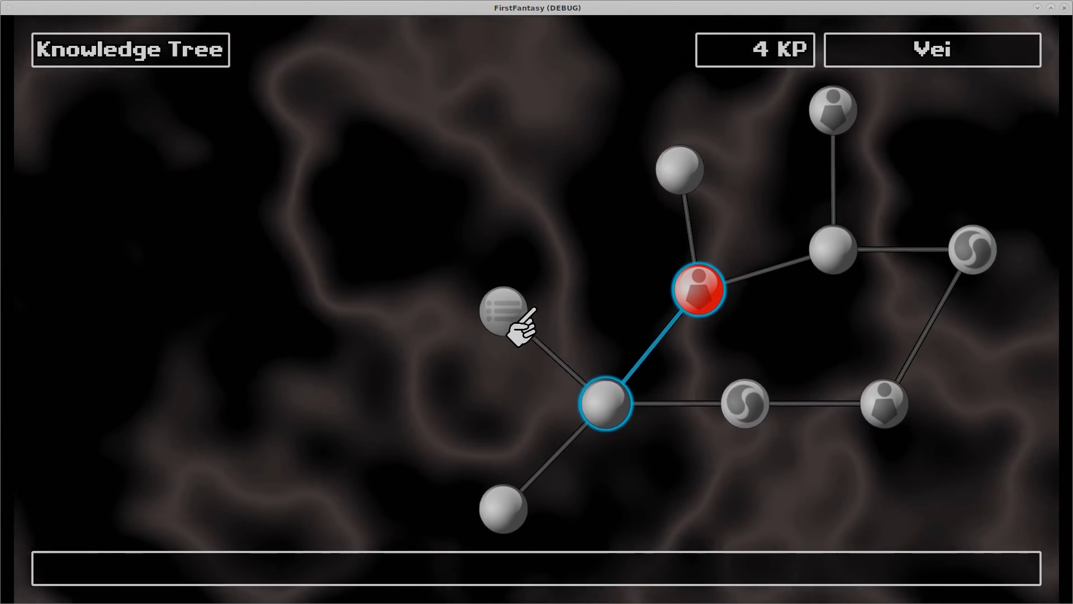
{"action": "left_click", "coordinate": [505, 308]}
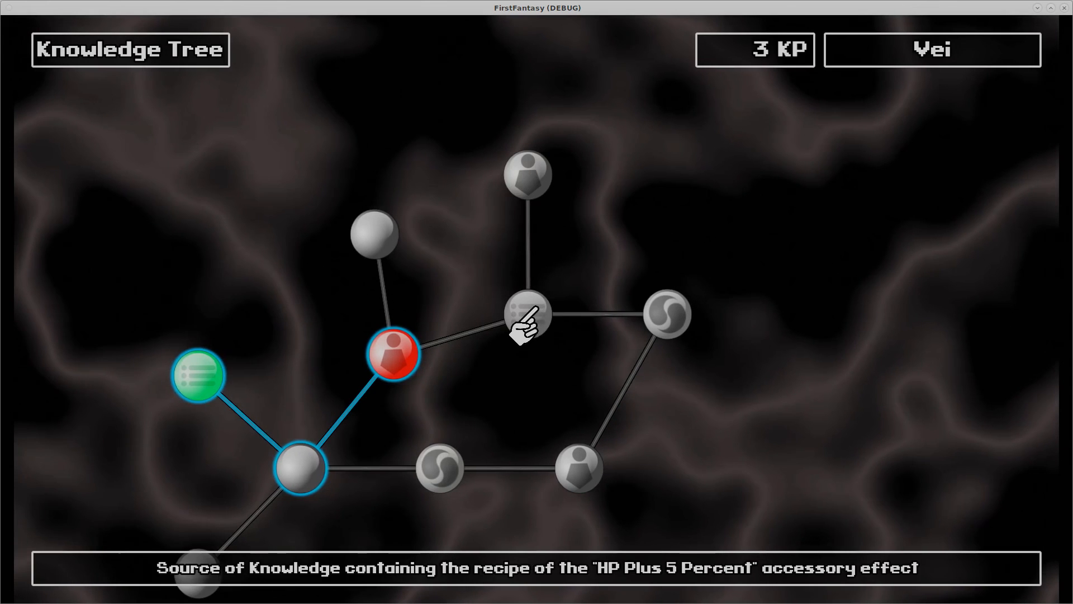
{"action": "left_click", "coordinate": [527, 315]}
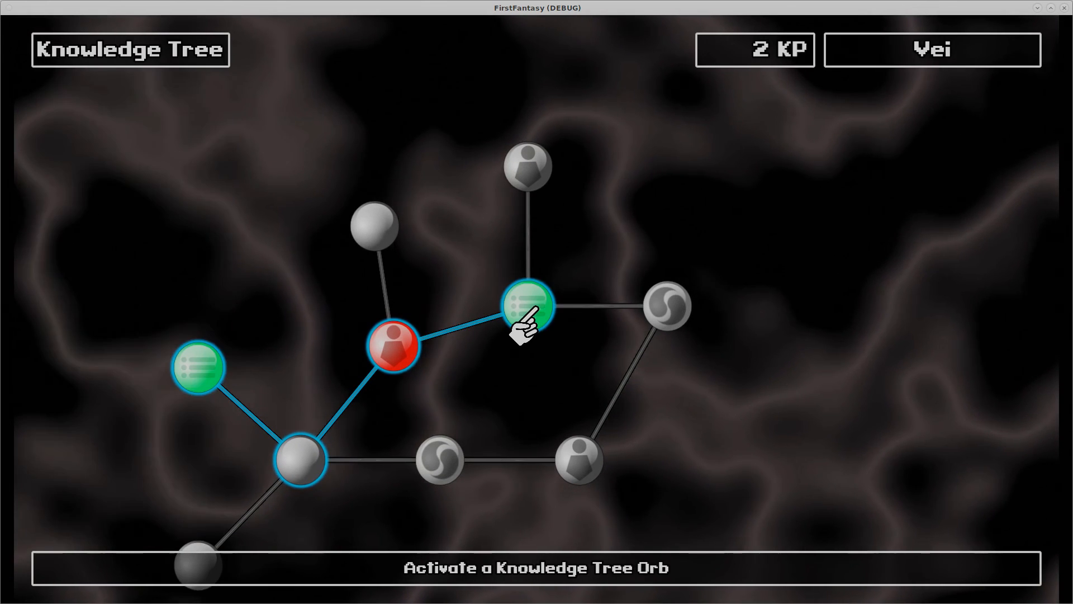
{"action": "mouse_move", "coordinate": [528, 306]}
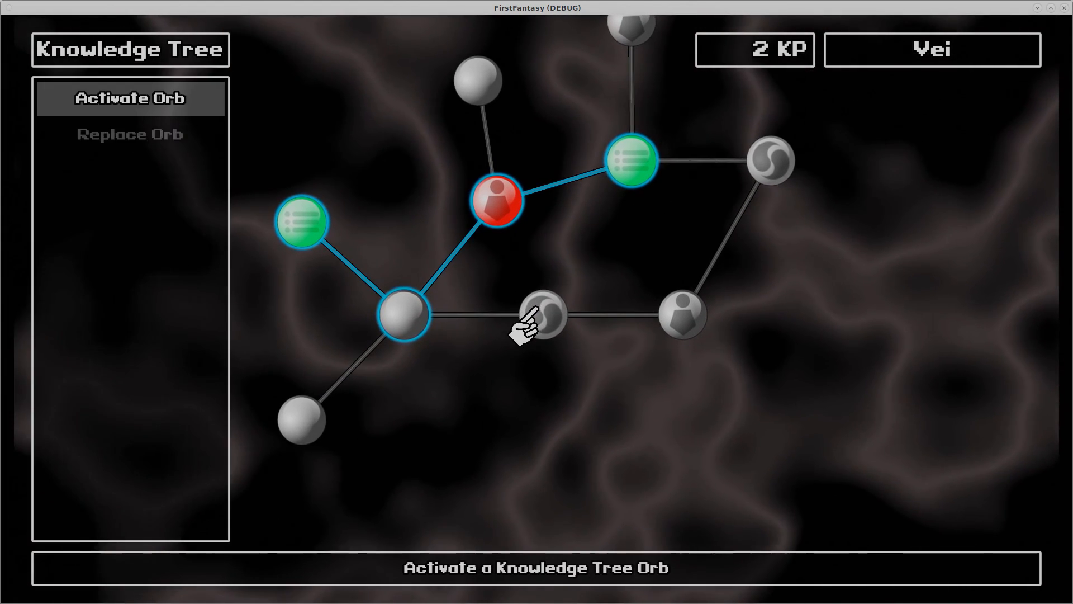
{"action": "left_click", "coordinate": [543, 316]}
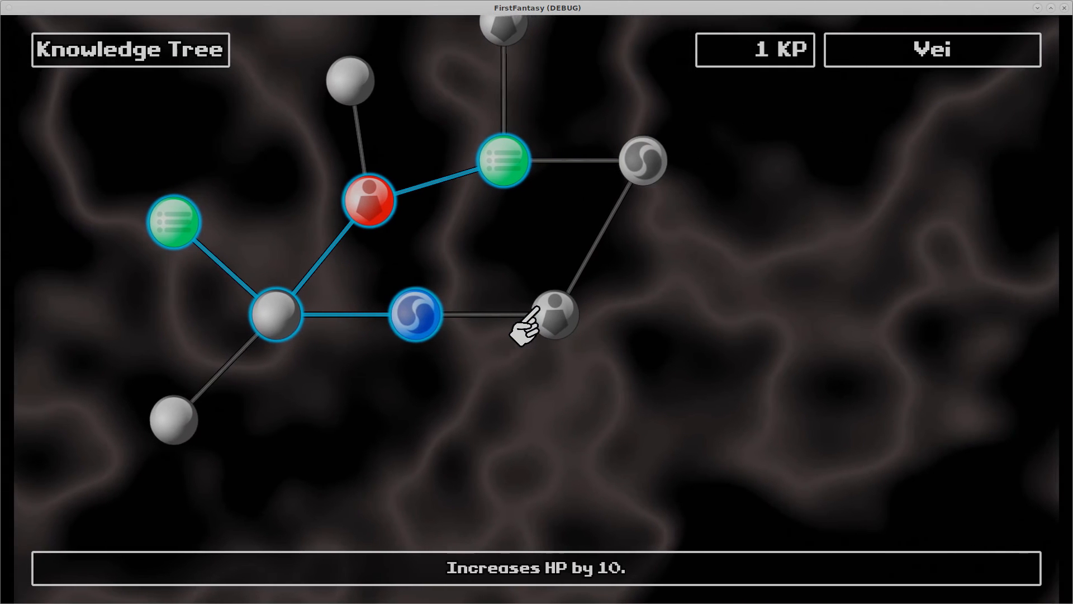
{"action": "left_click", "coordinate": [552, 315]}
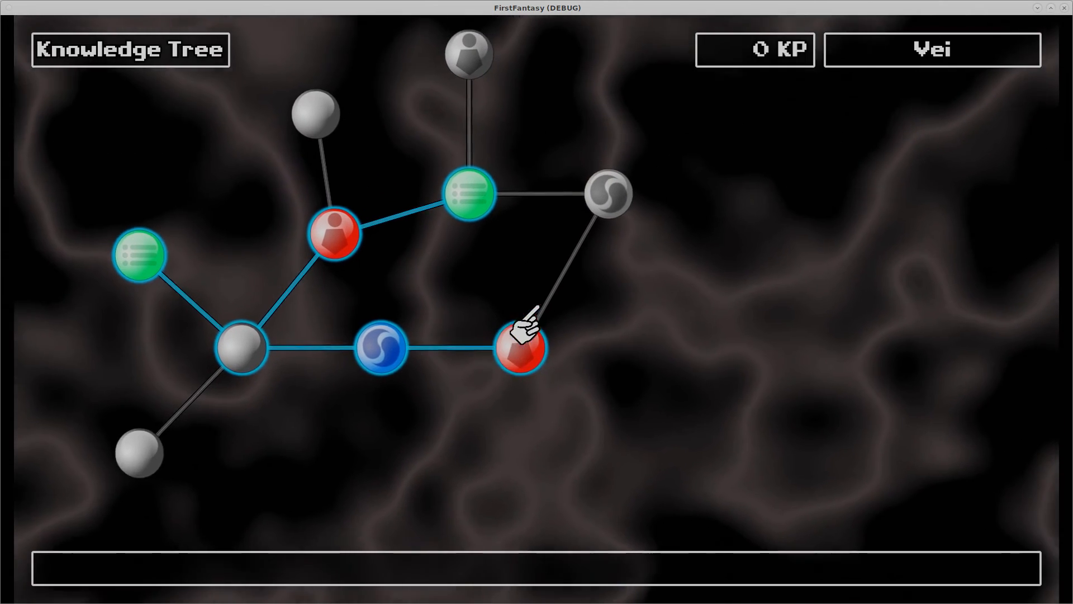